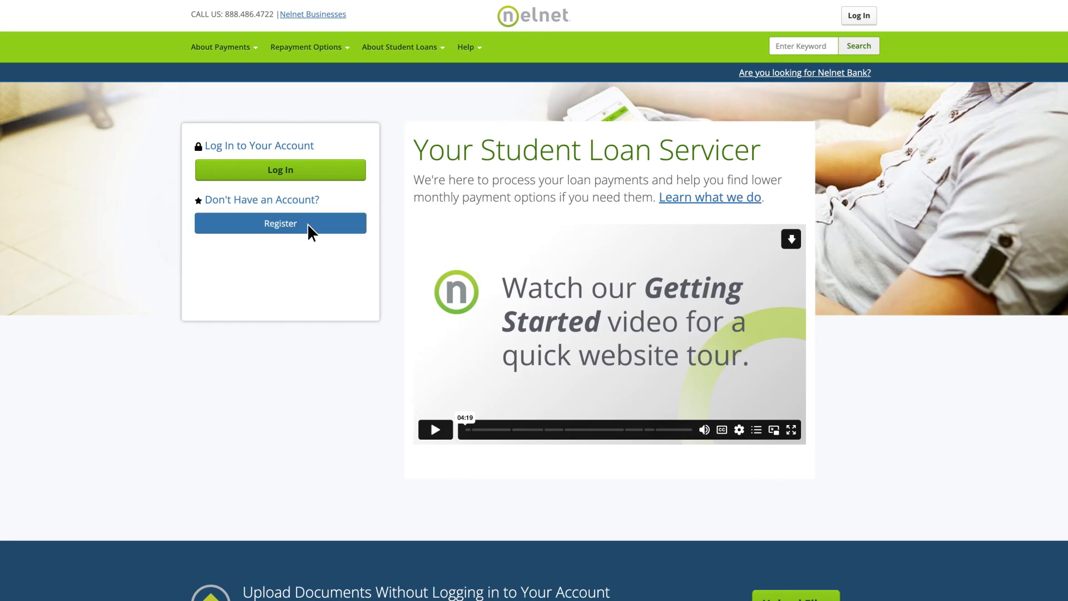
left_click(280, 223)
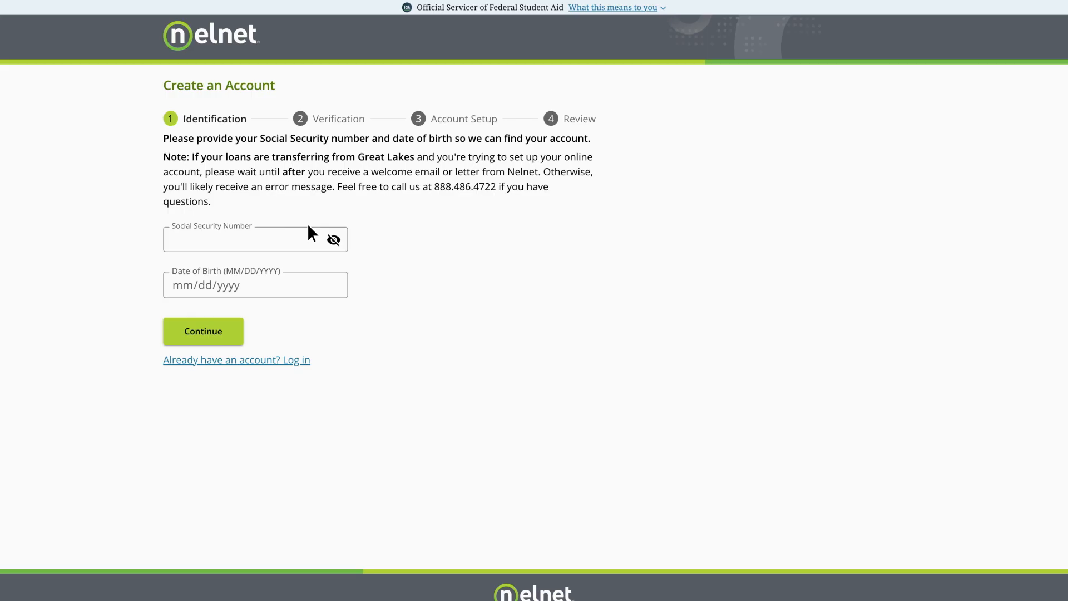
mouse_move(173, 262)
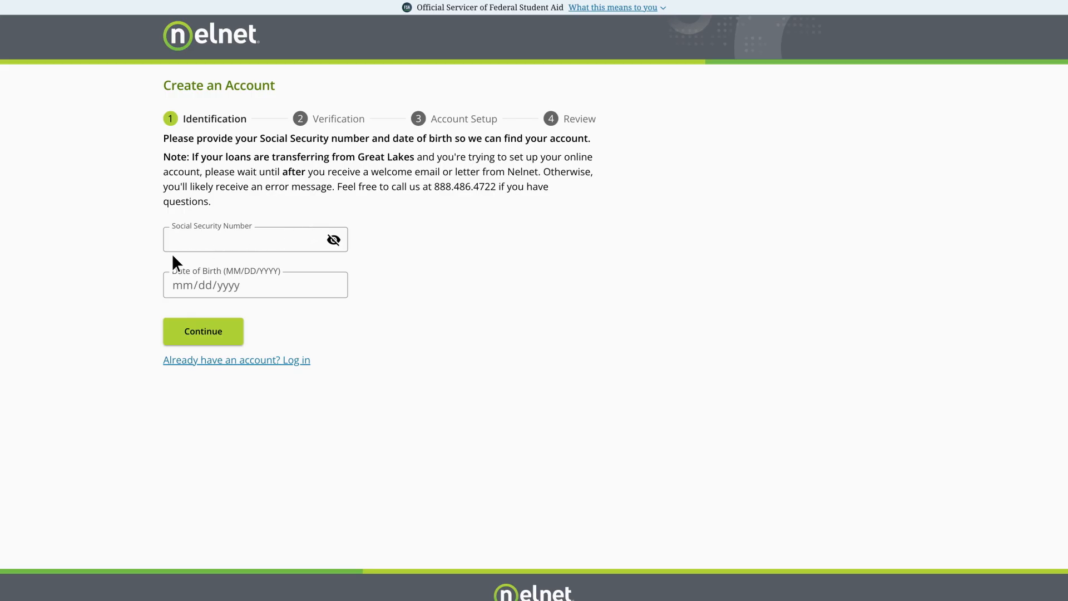
type("04/09/1")
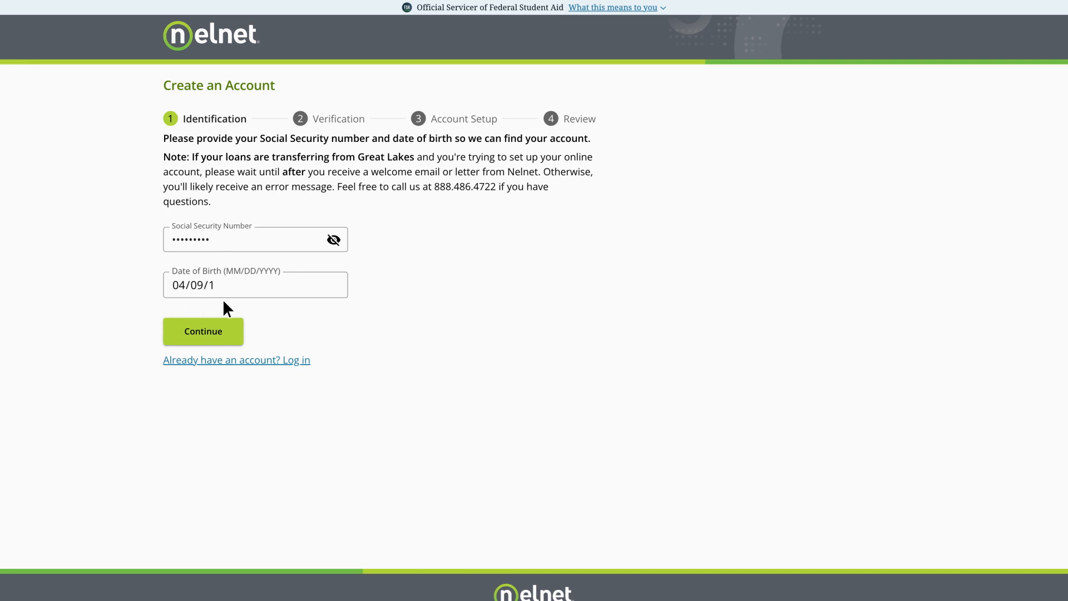
left_click(203, 332)
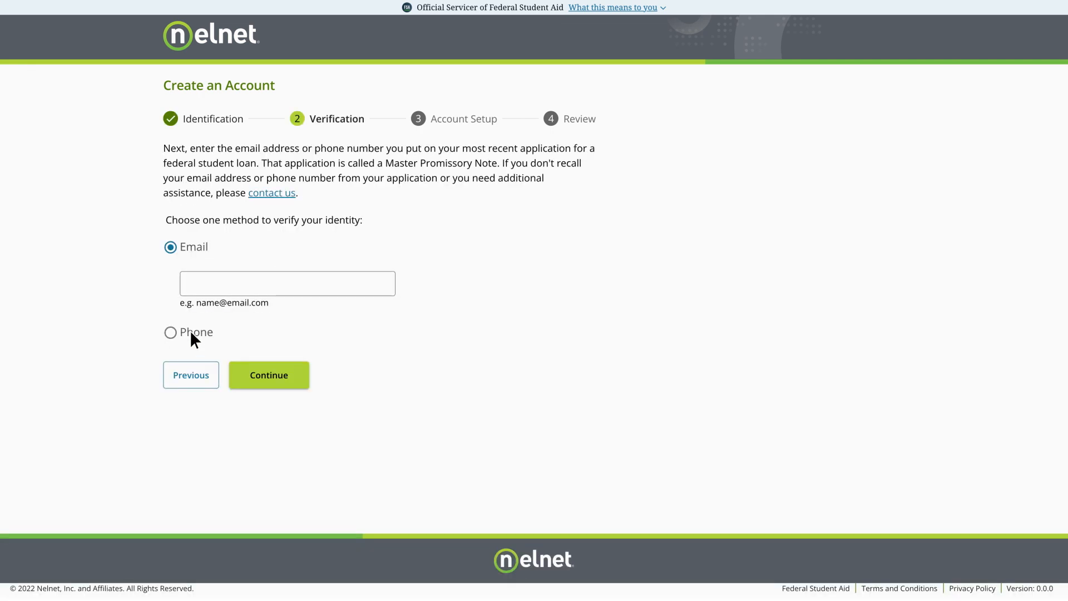
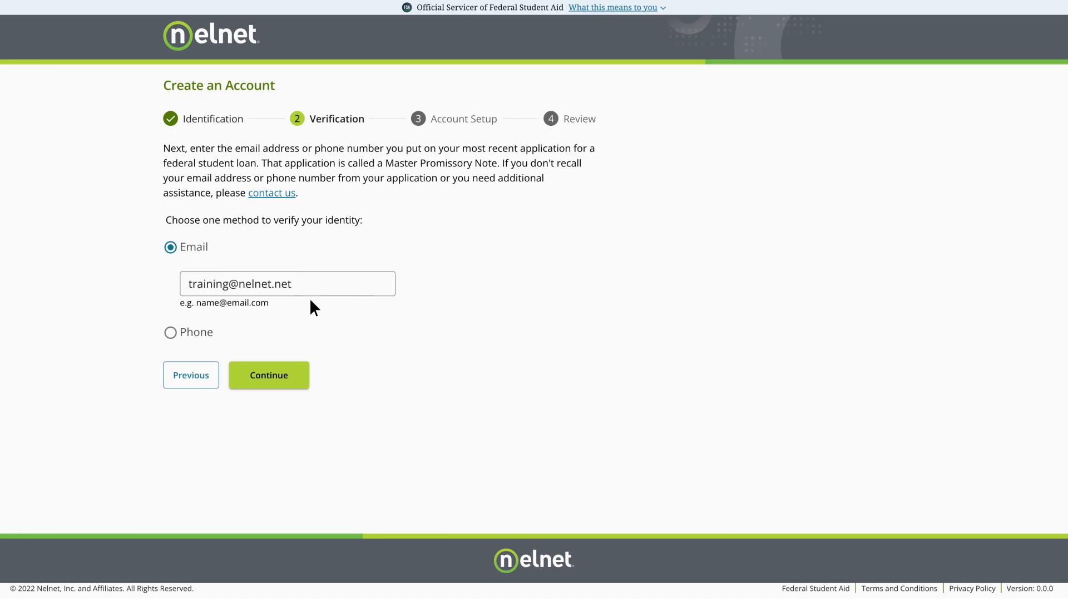
mouse_move(284, 354)
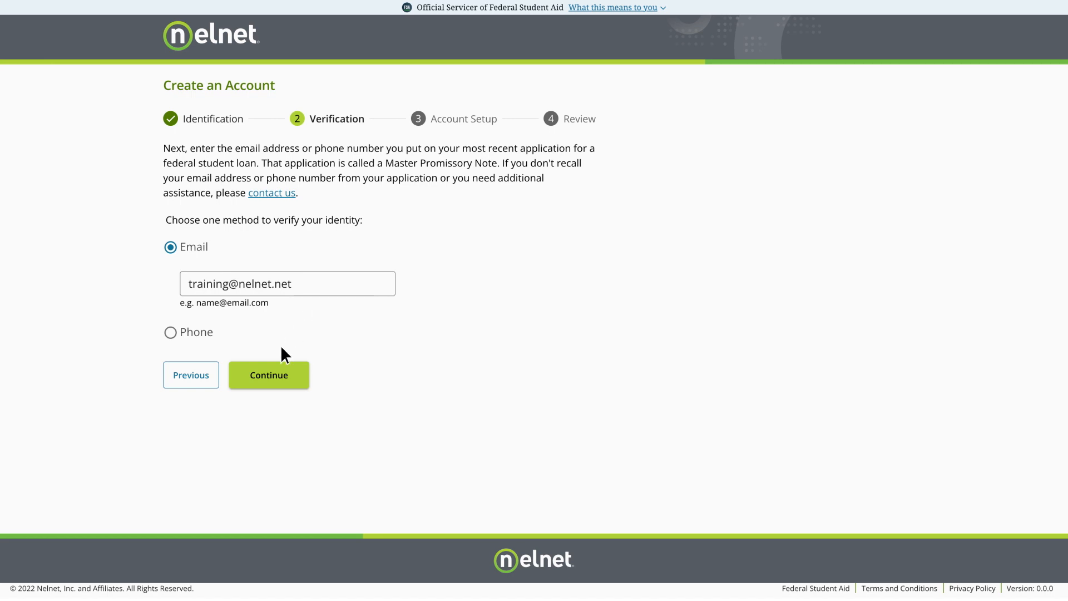
left_click(268, 375)
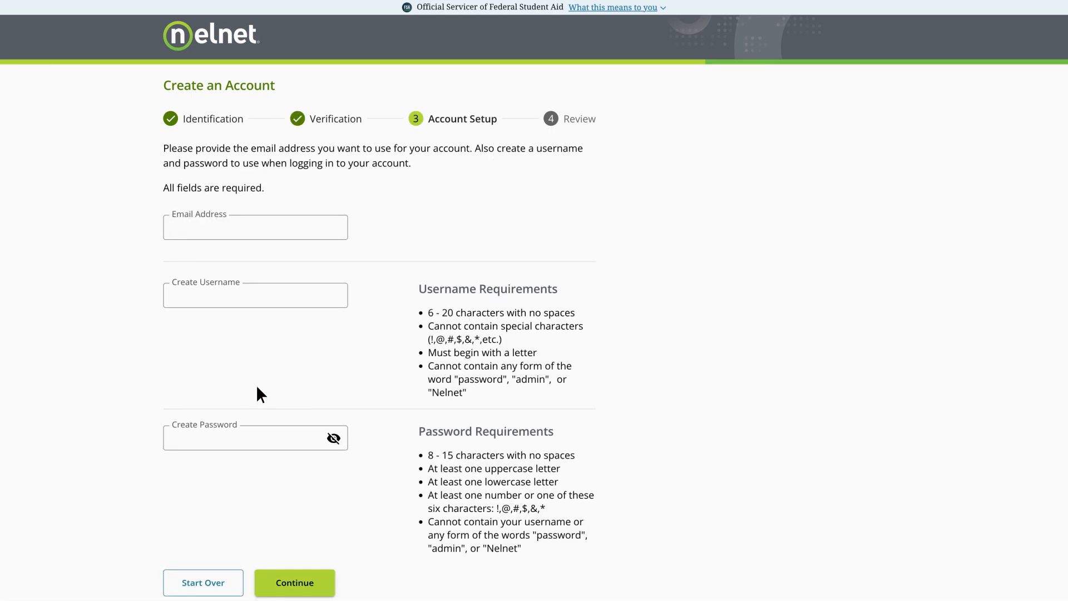
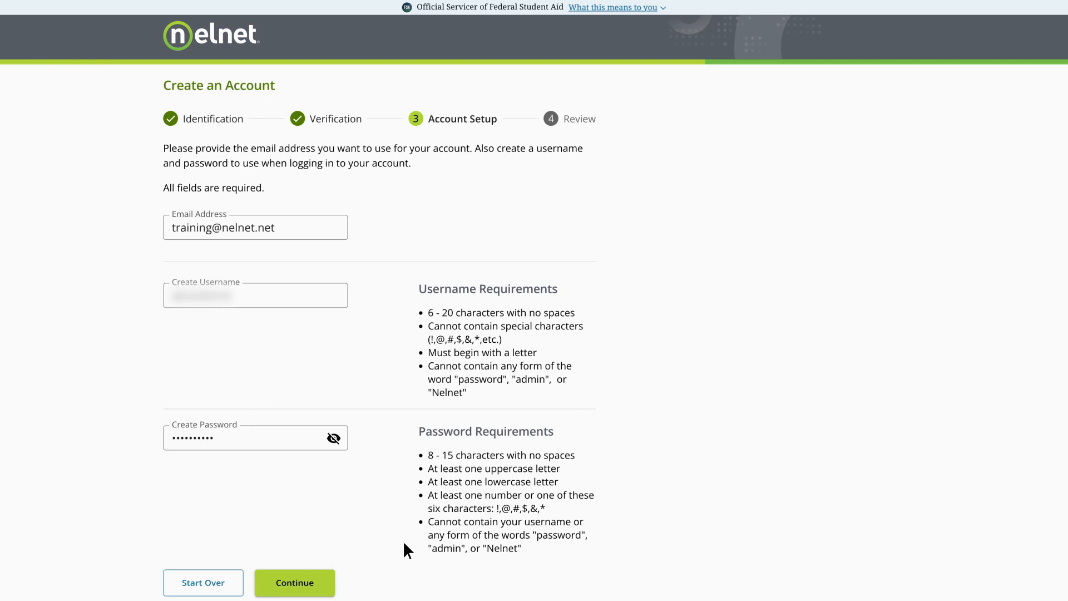
left_click(293, 583)
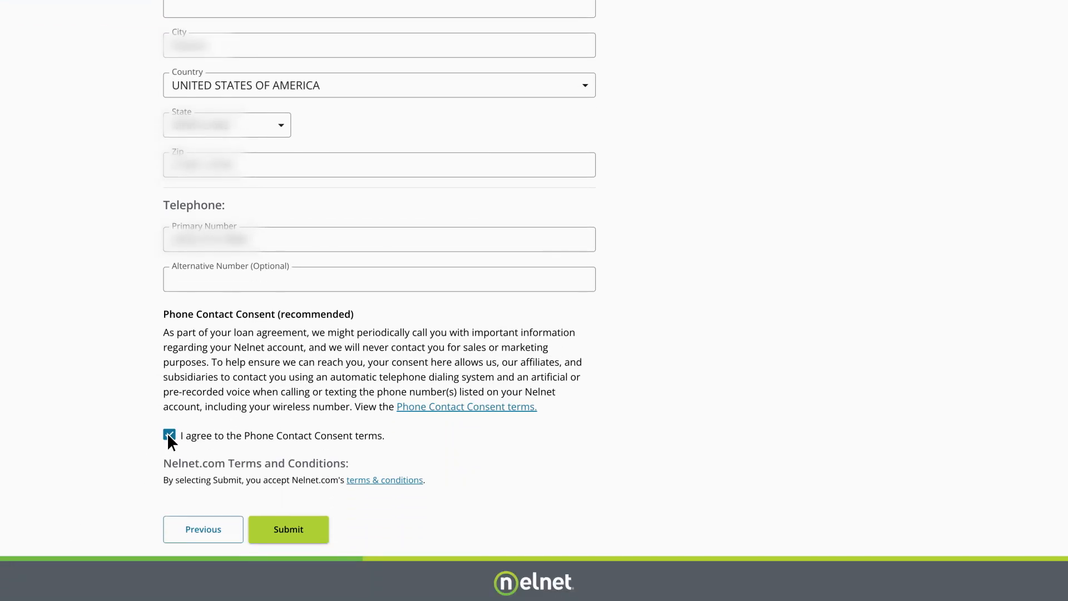
left_click(289, 530)
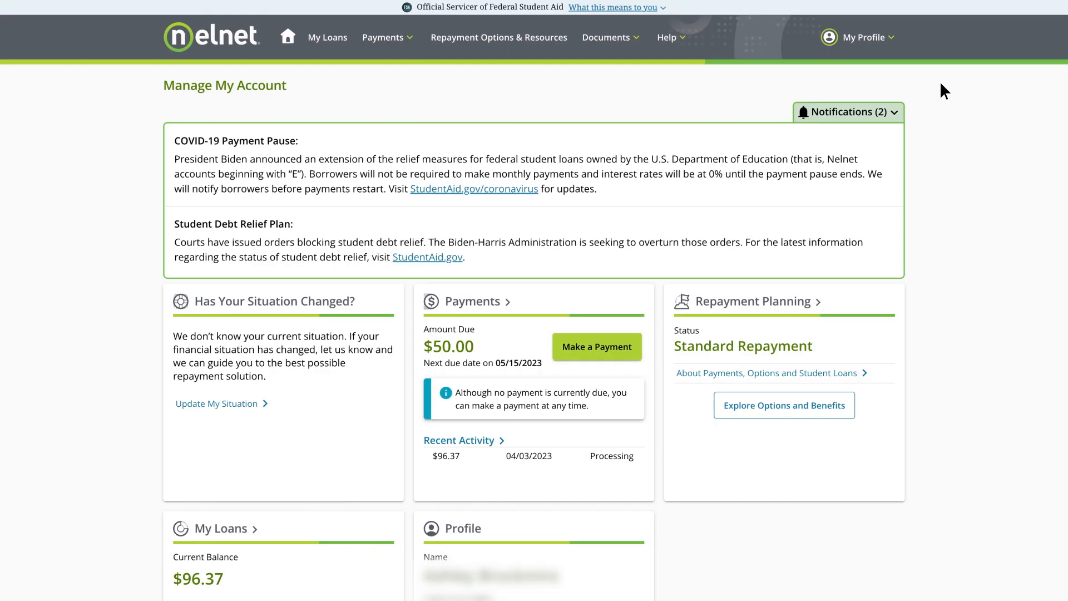
- Collapse the Notifications (2) panel on the Manage My Account page
left_click(847, 111)
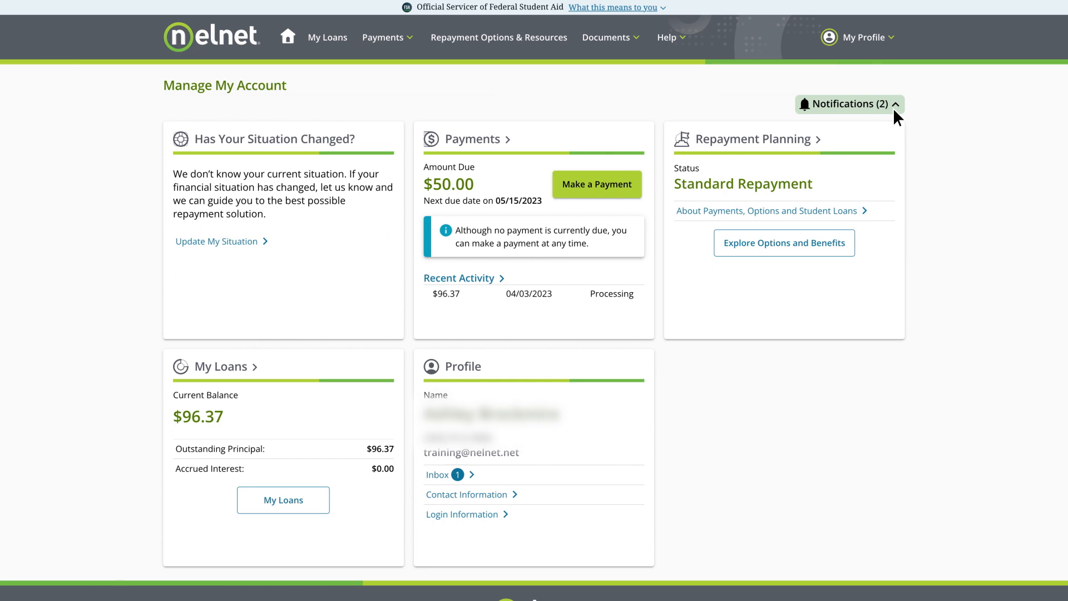
mouse_move(333, 158)
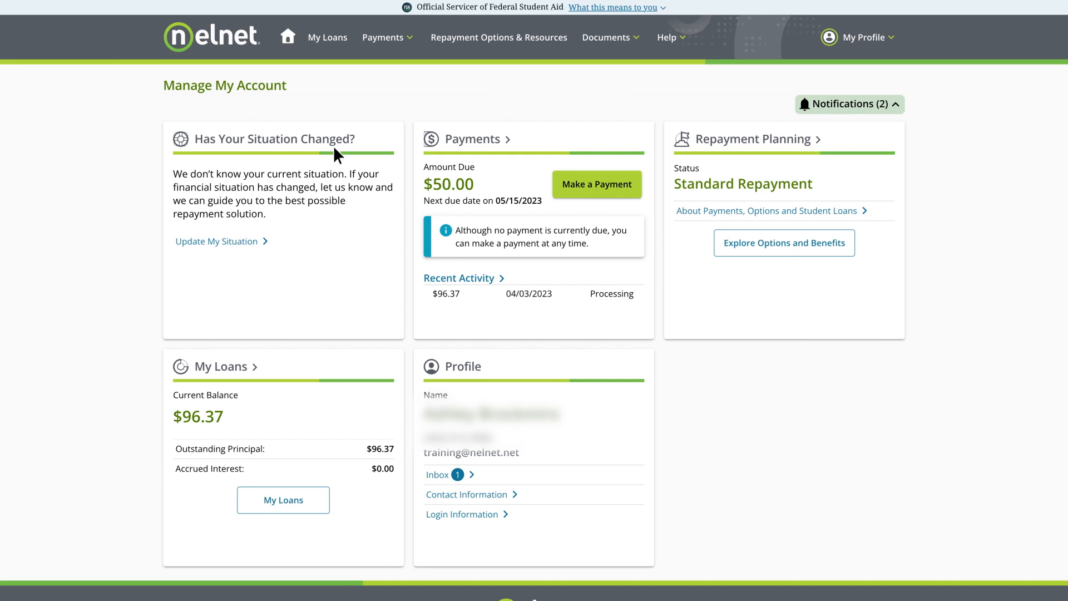
mouse_move(347, 163)
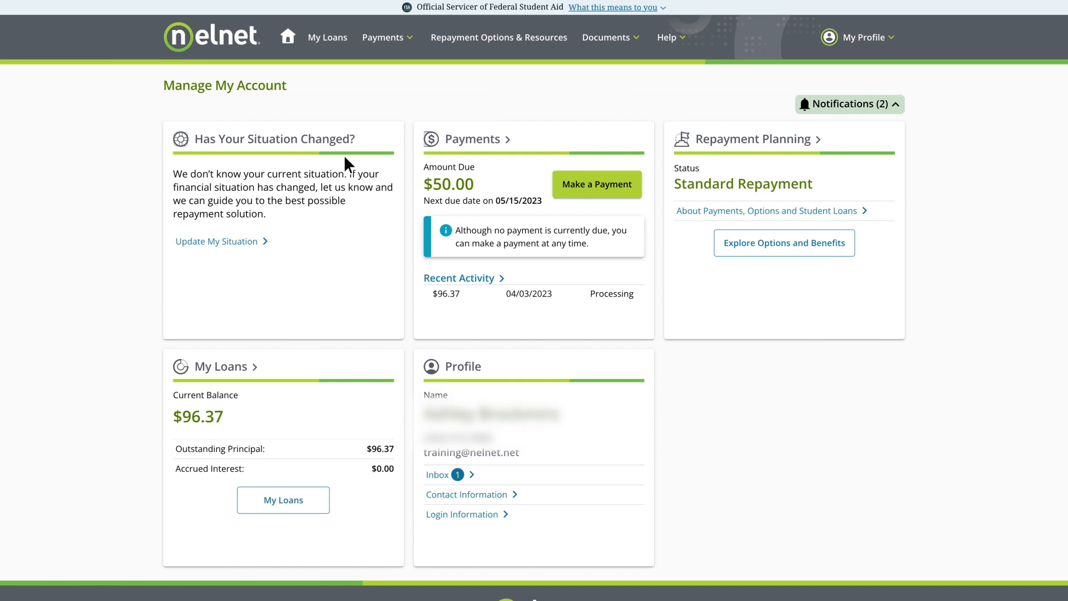
mouse_move(358, 165)
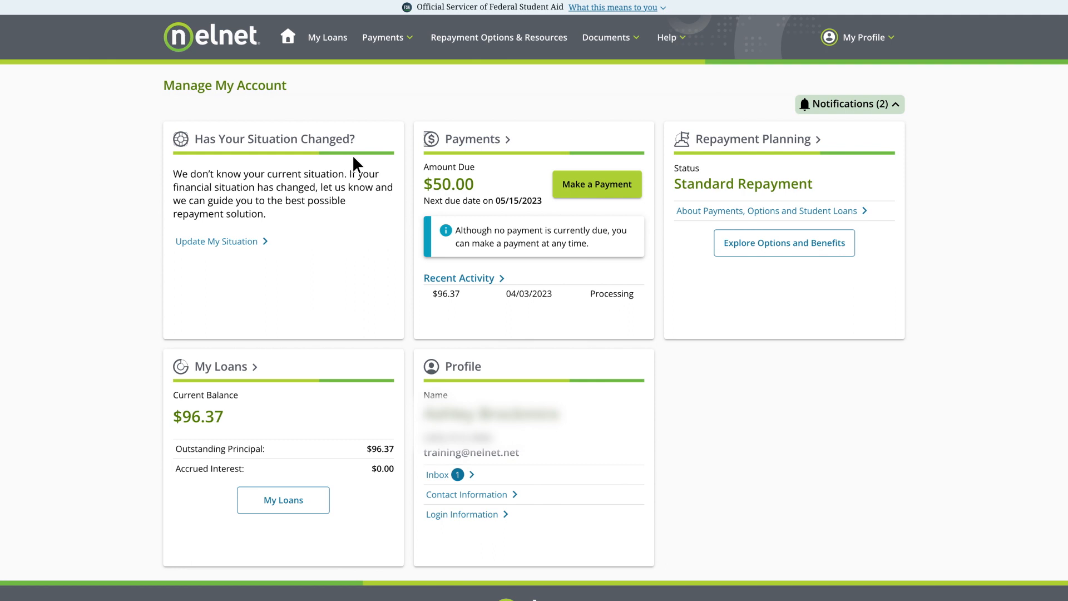
mouse_move(435, 192)
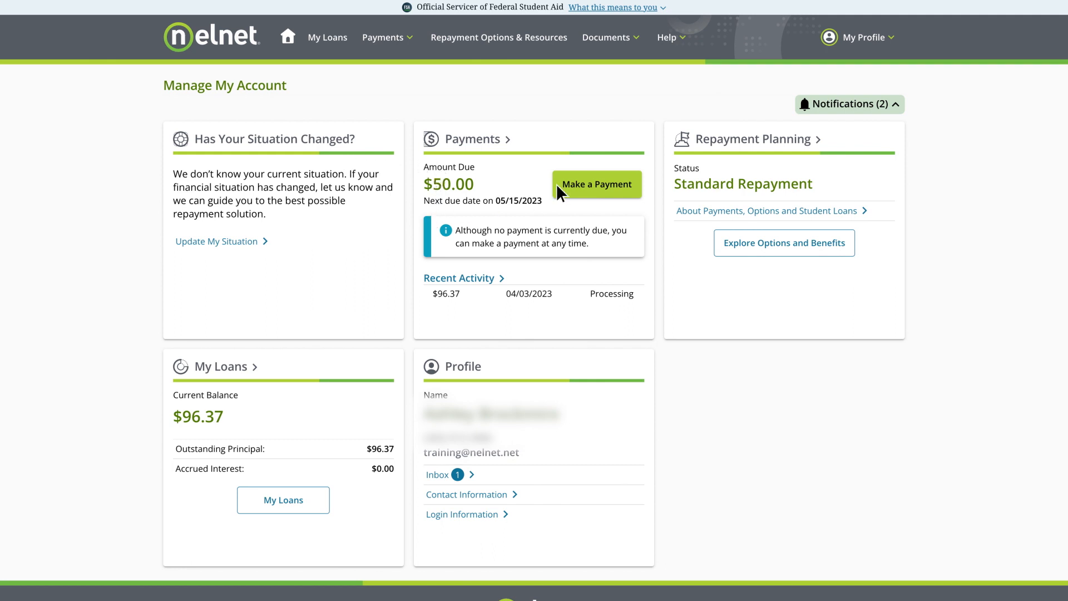
mouse_move(210, 430)
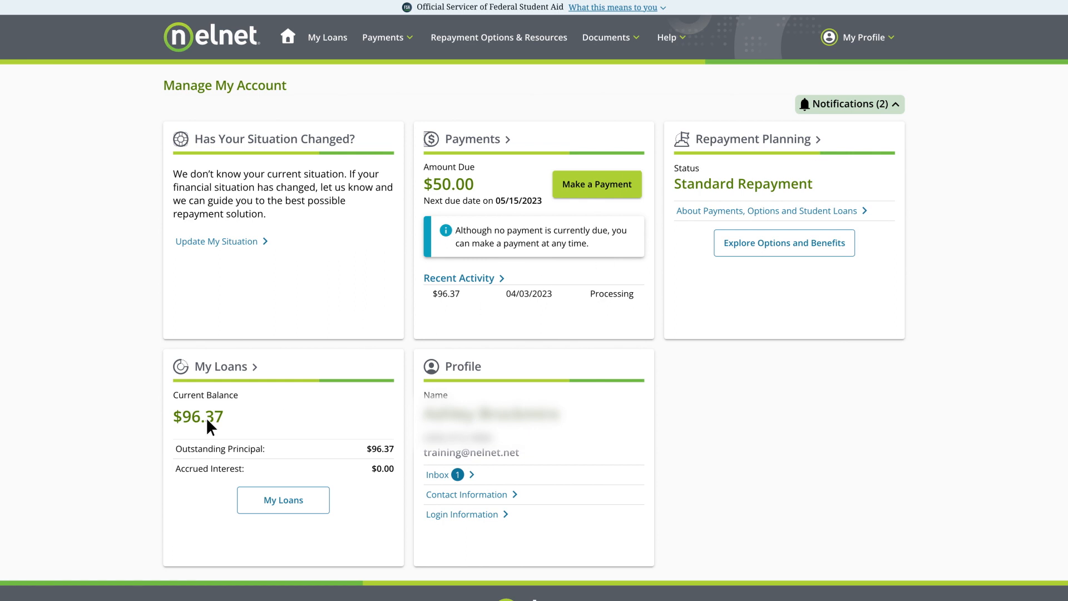
mouse_move(448, 437)
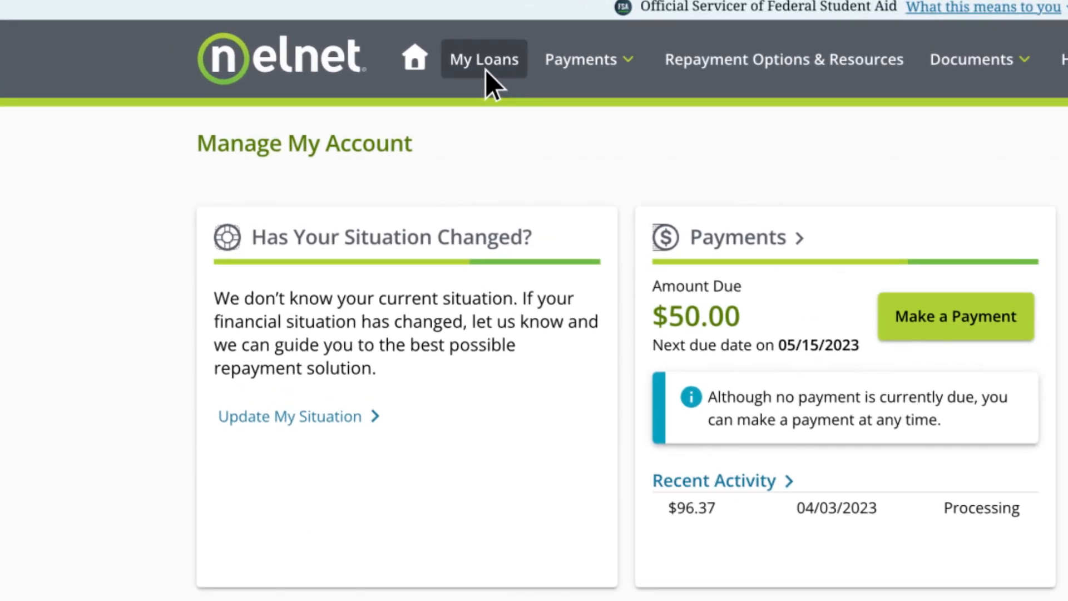
left_click(483, 59)
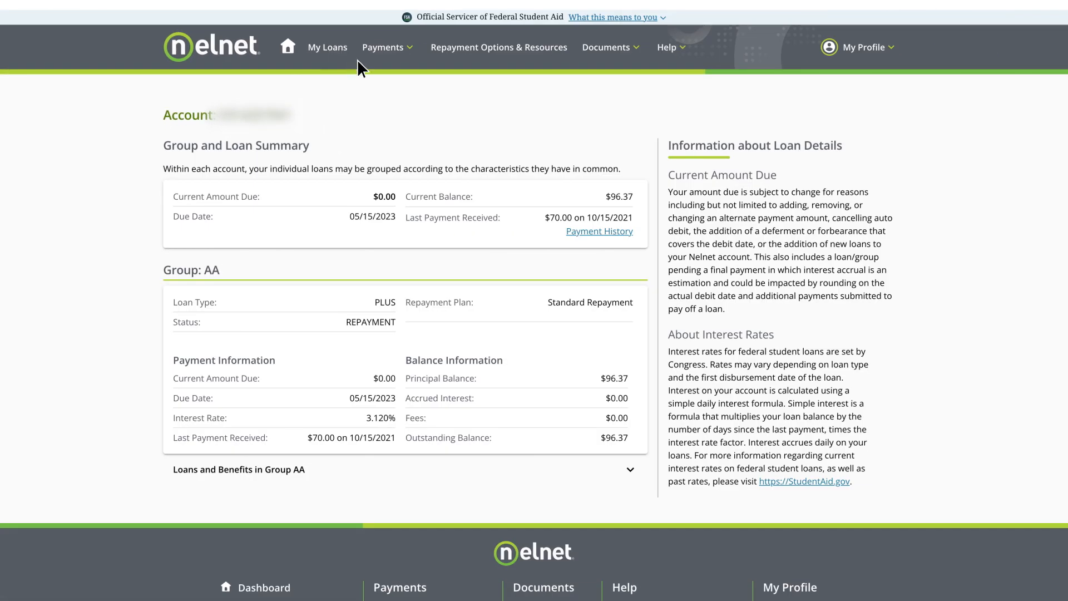
mouse_move(614, 214)
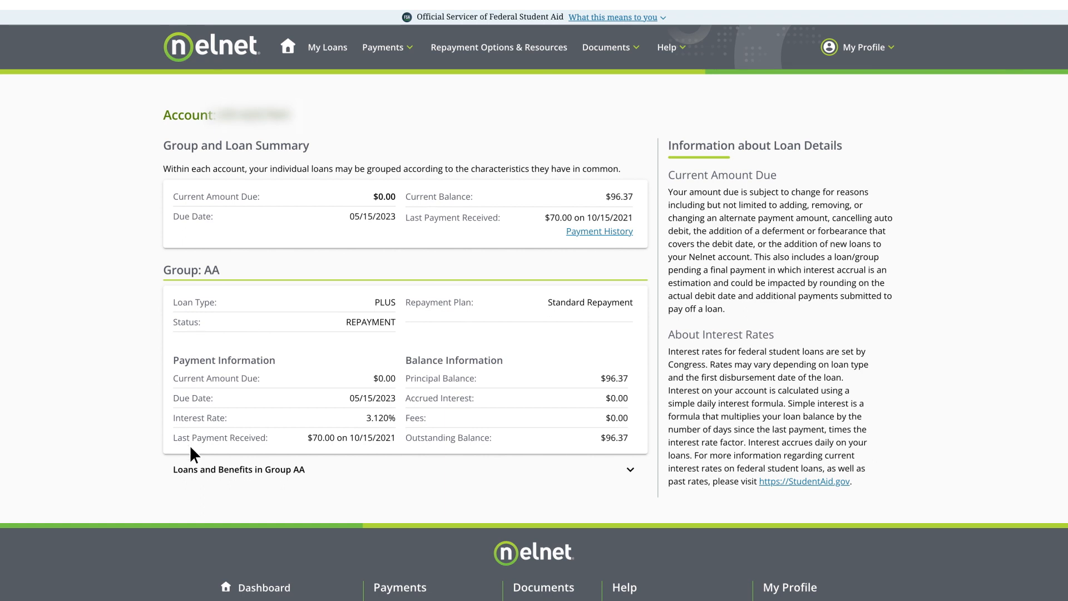
mouse_move(220, 226)
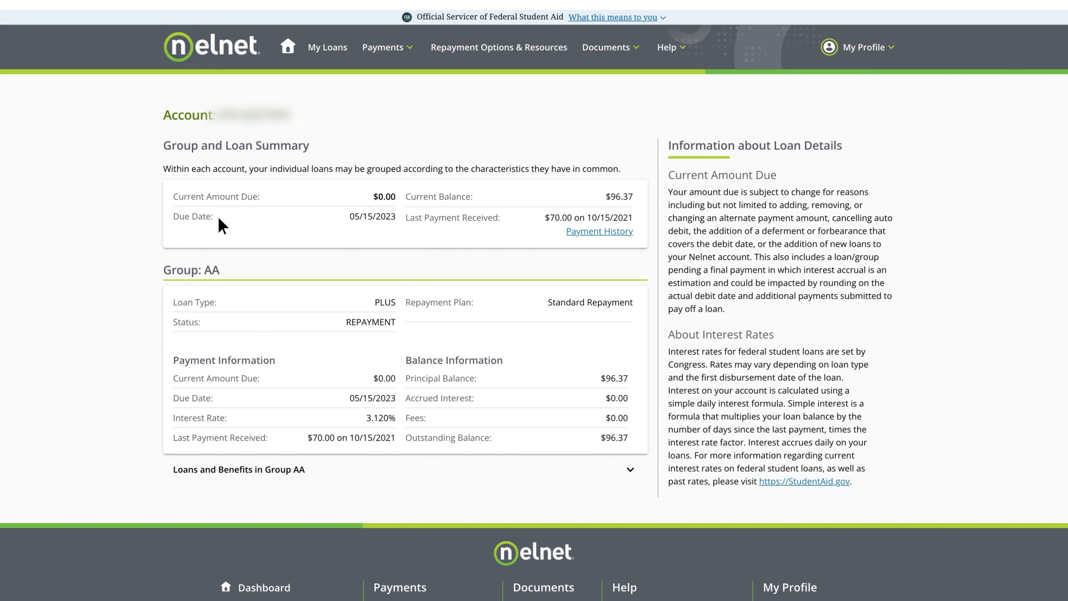
scroll("down", 3)
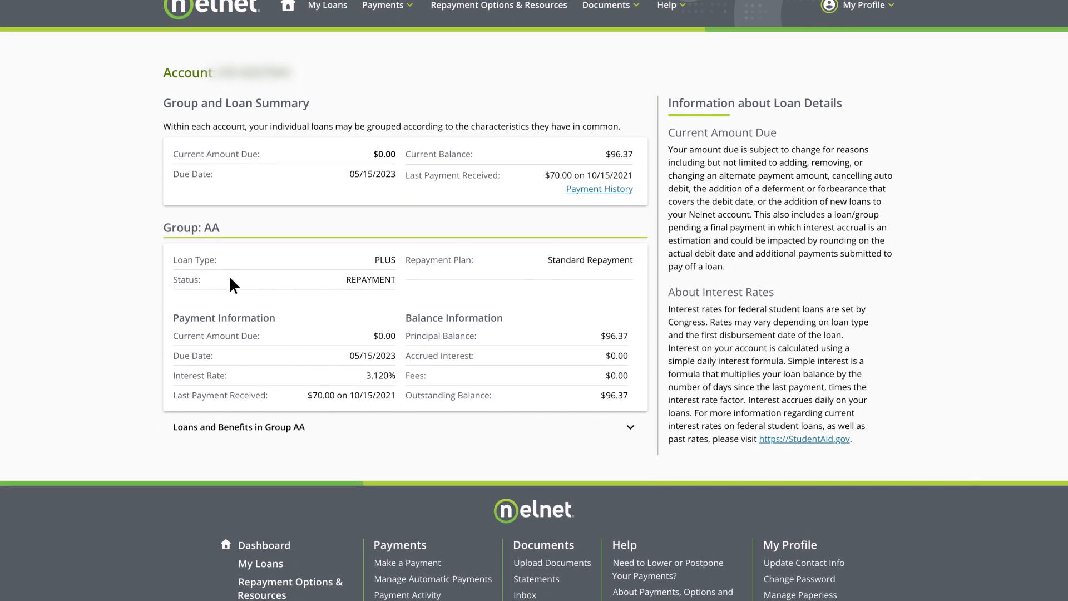
scroll("down", 3)
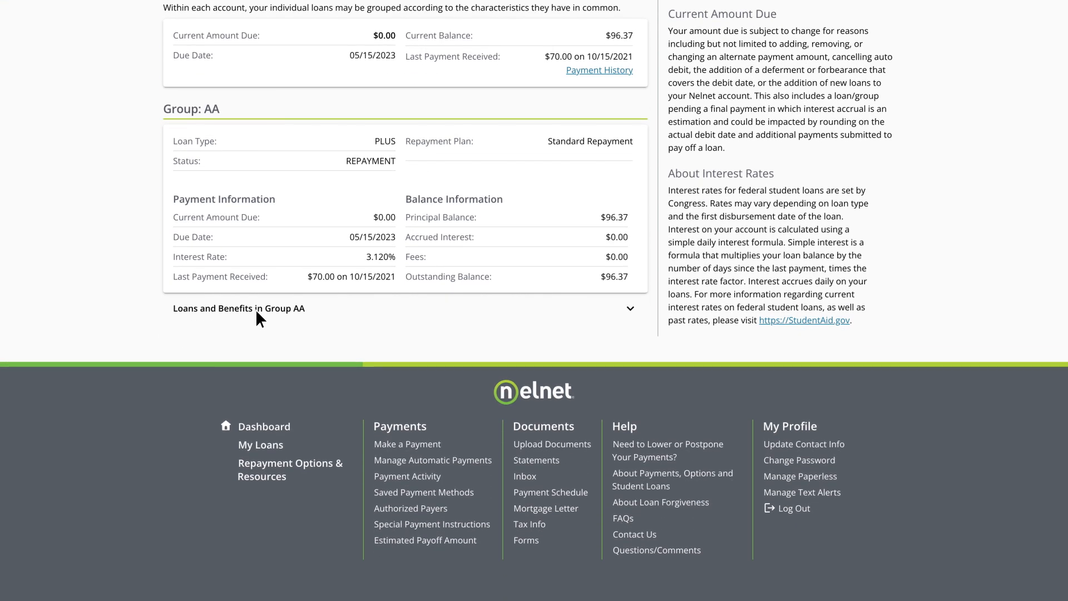
left_click(238, 308)
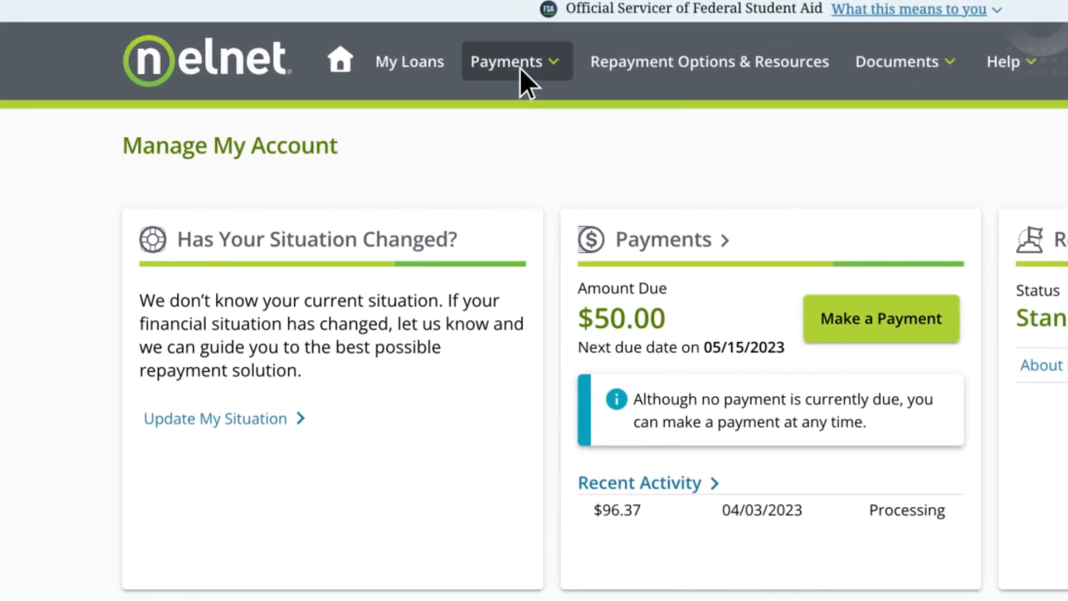
- From the Payments menu, go to Manage Automatic Payments explaining the .25% rate reduction
left_click(505, 62)
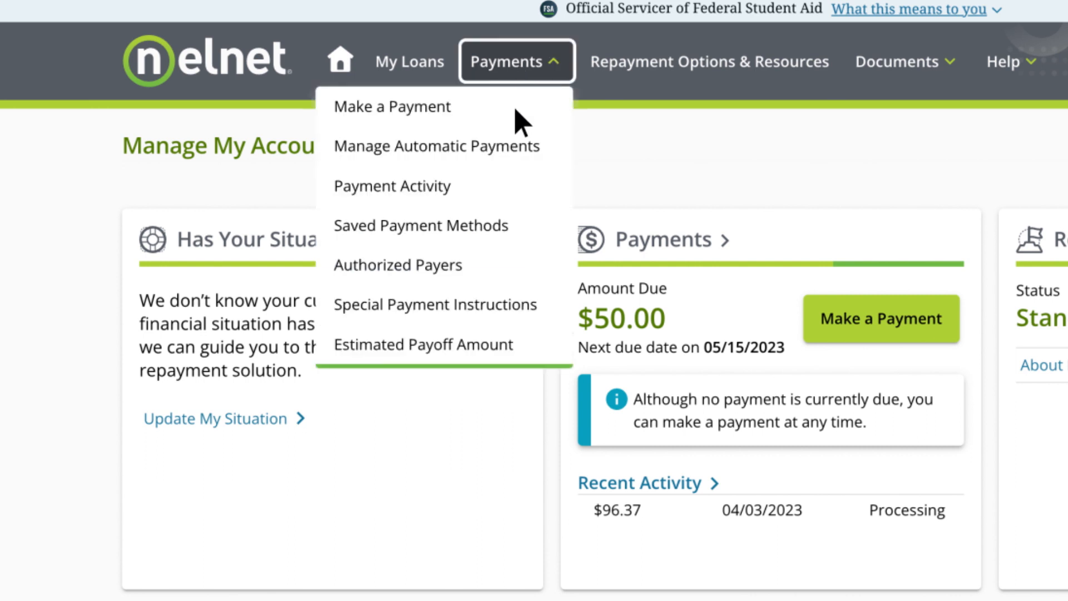
mouse_move(552, 156)
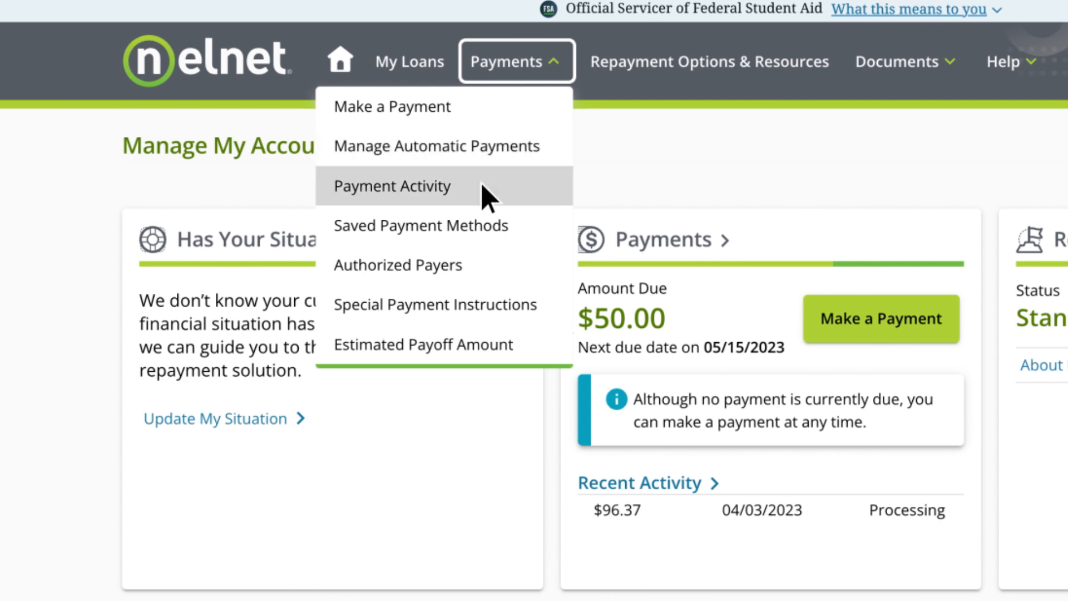
mouse_move(529, 242)
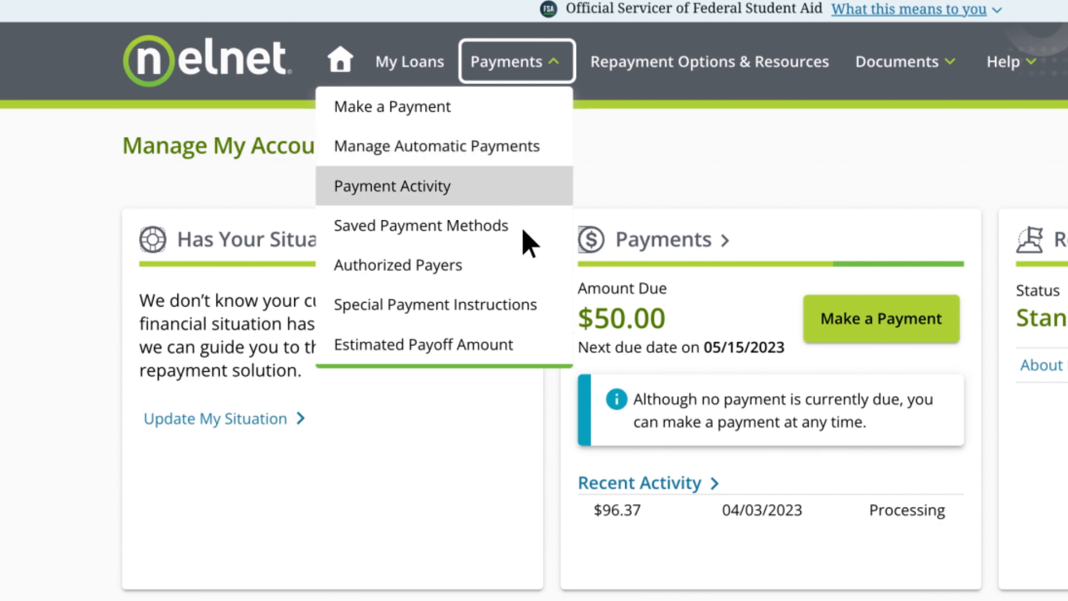
mouse_move(522, 243)
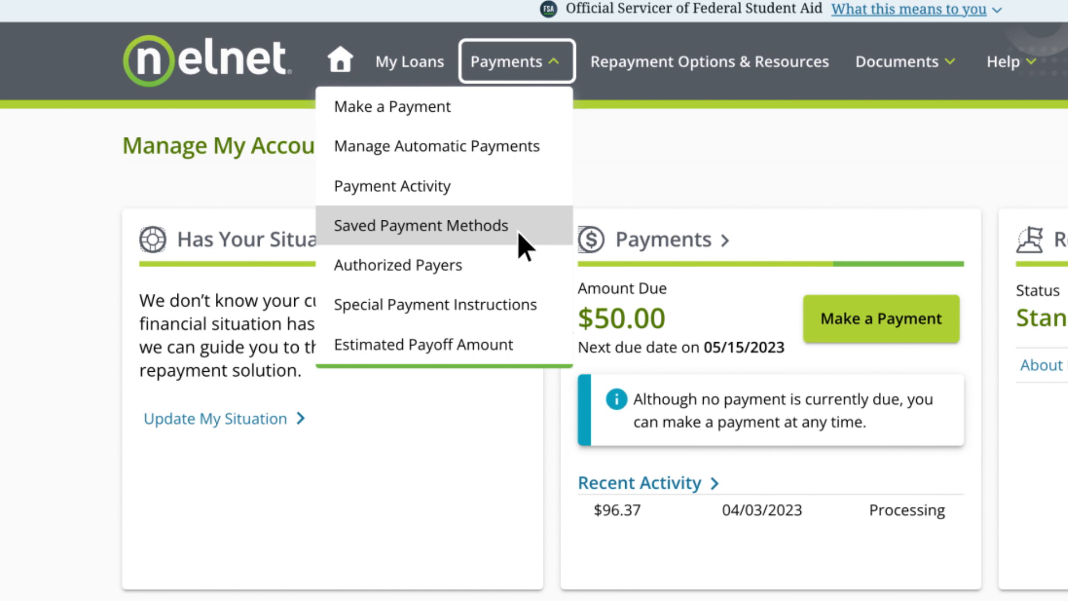
mouse_move(485, 282)
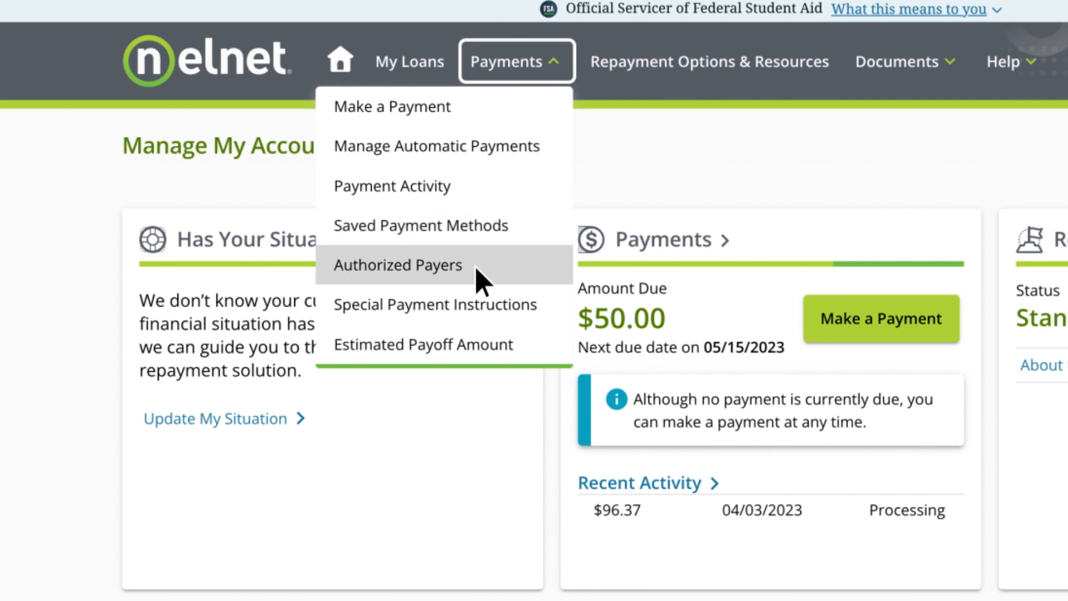
mouse_move(557, 322)
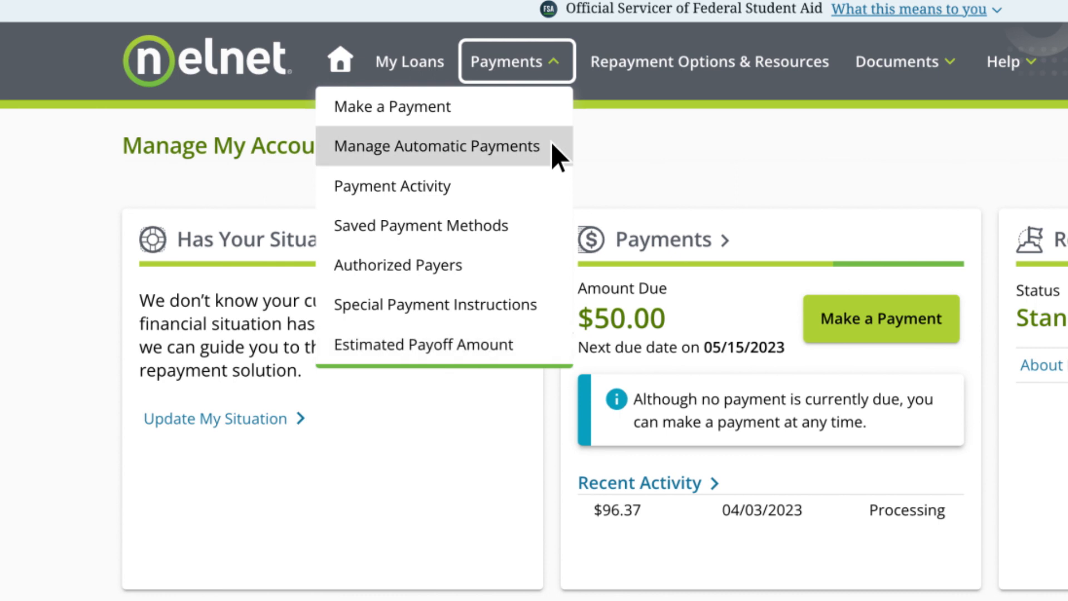
left_click(435, 145)
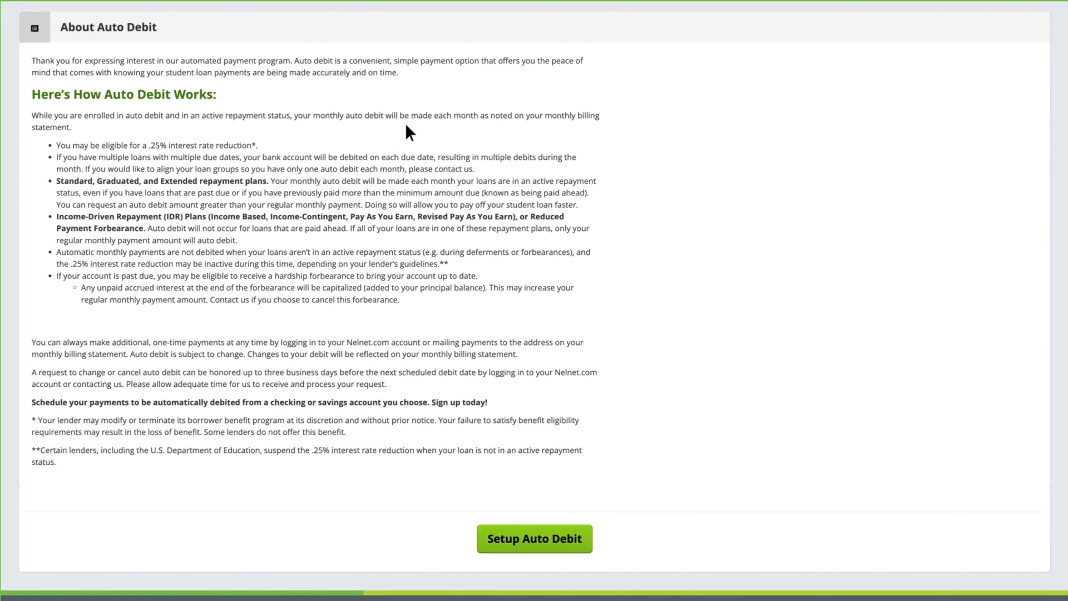
mouse_move(379, 464)
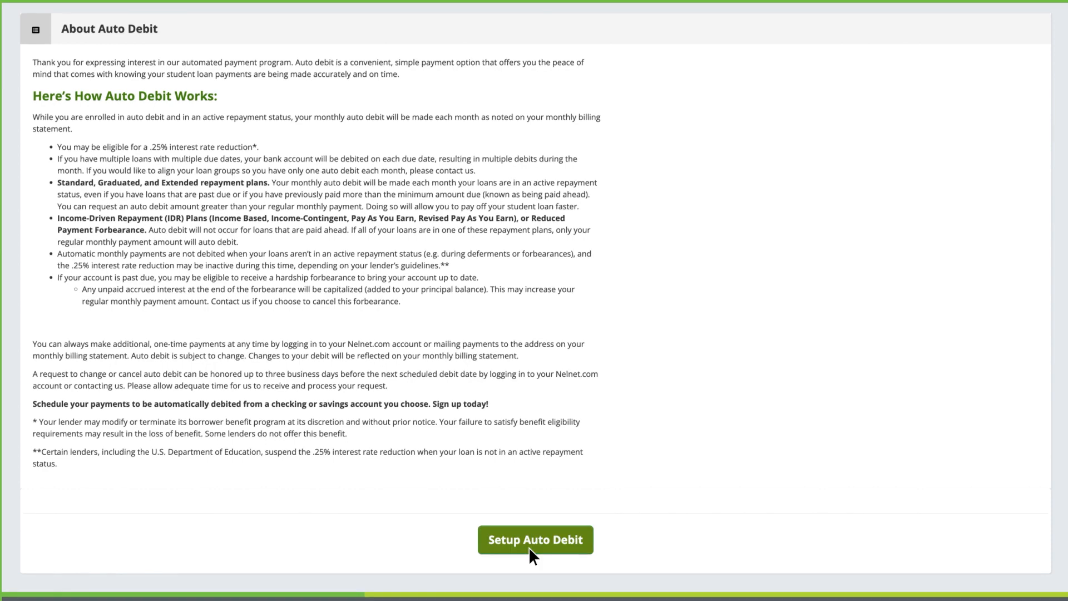
- Start Setup Auto Debit, showing a $50.00 monthly payment from the checking account
left_click(535, 539)
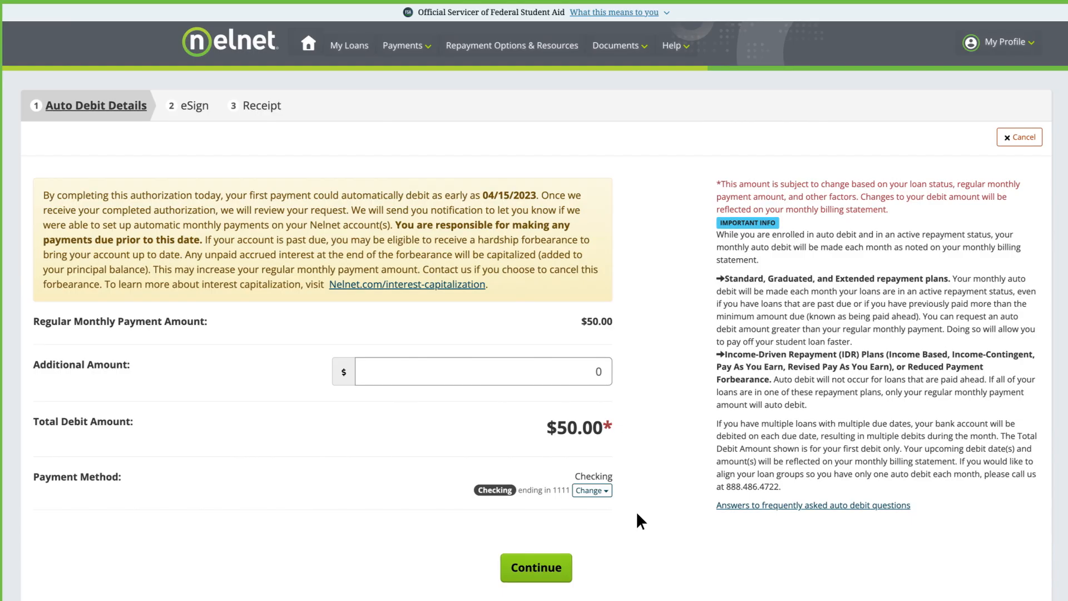
- Add a $5.00 additional amount for a $55.00 total and continue to eSign
type("5.00")
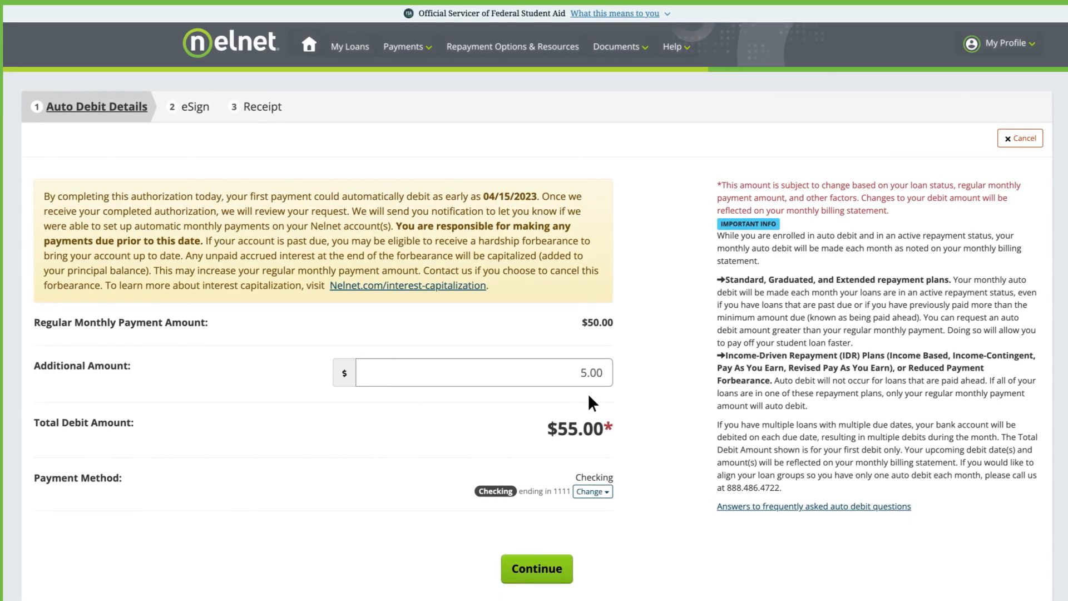
mouse_move(552, 485)
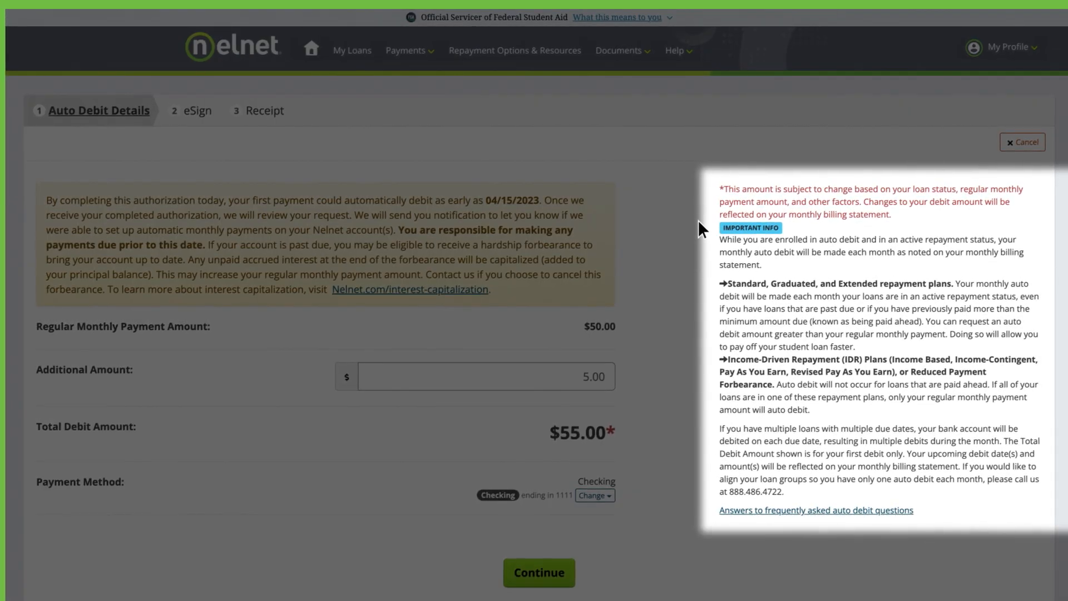
mouse_move(696, 344)
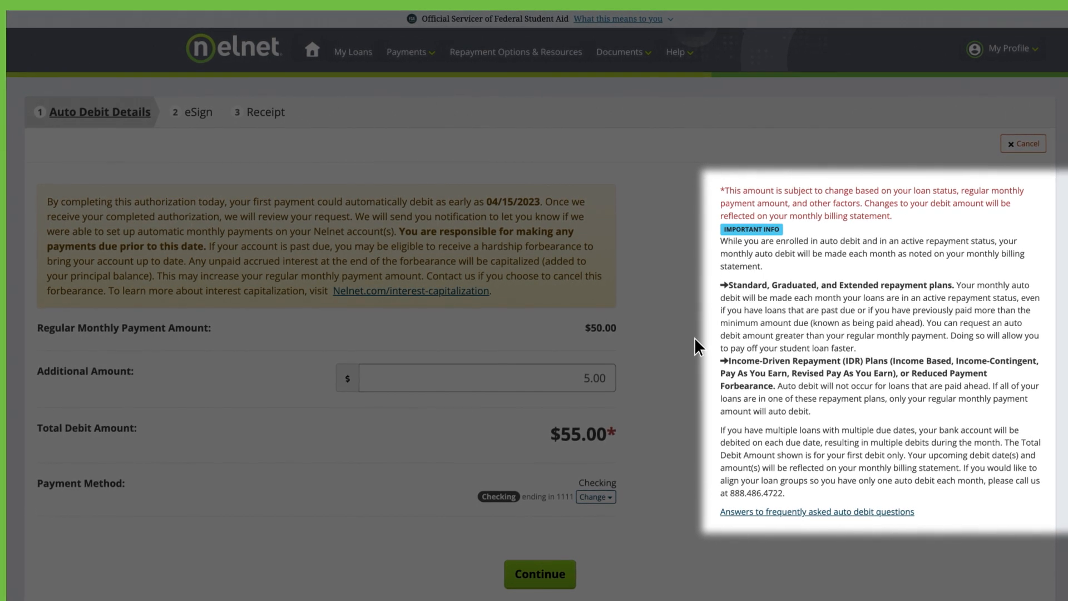
mouse_move(695, 485)
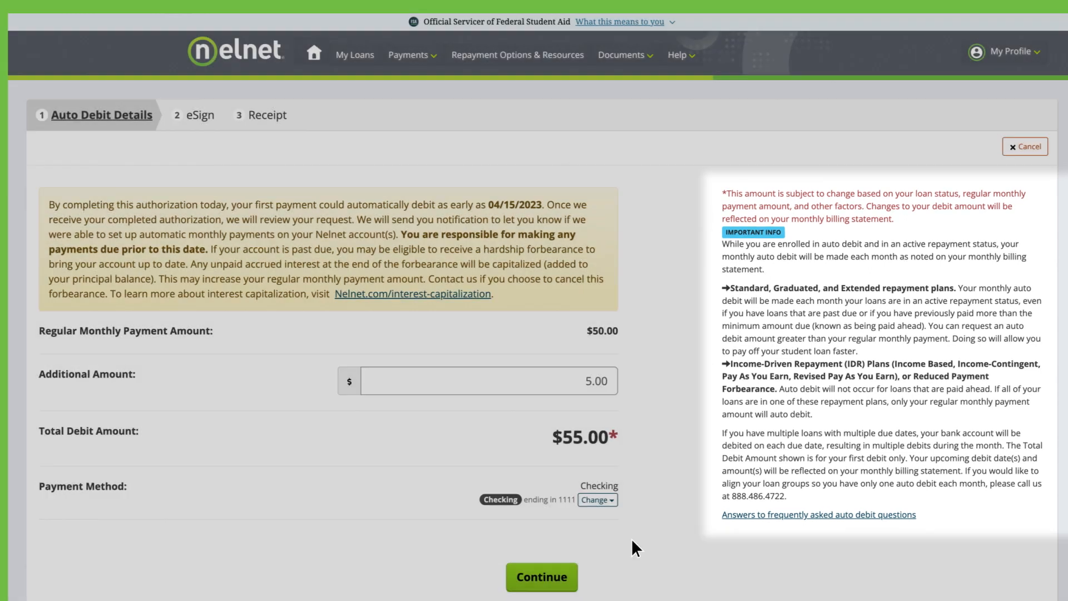
left_click(541, 576)
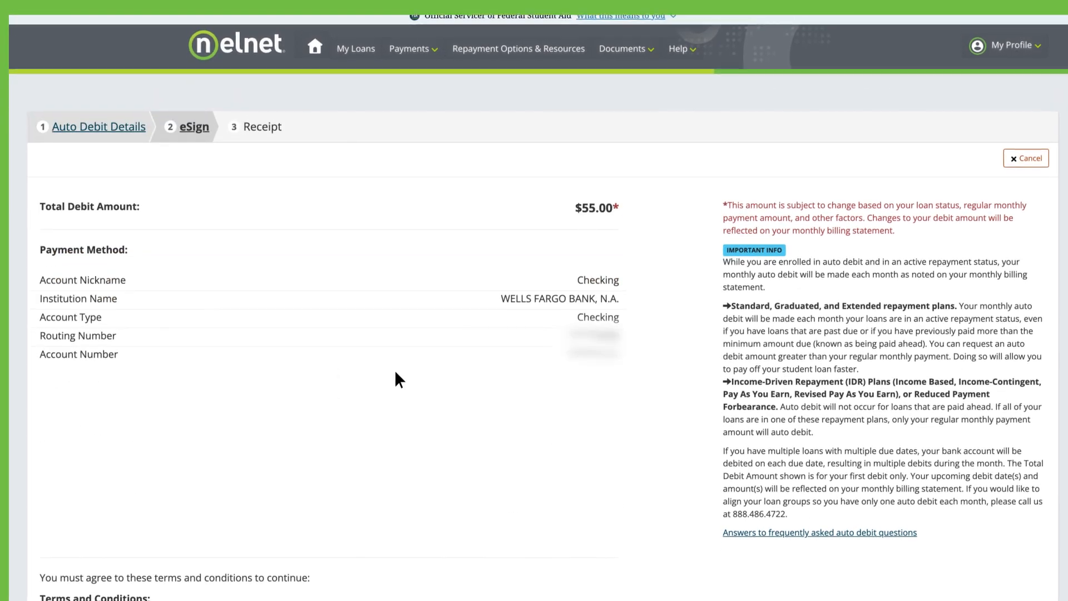
- Agree to the terms and eSign terms, enter the password, and complete the $55.00 auto debit setup
scroll("down", 3)
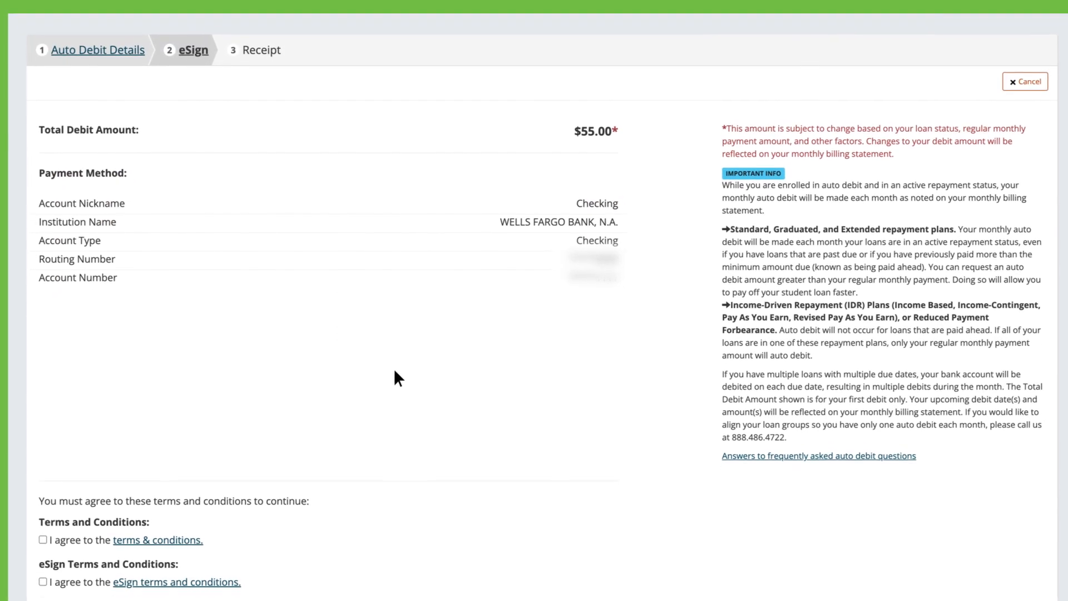
scroll("down", 3)
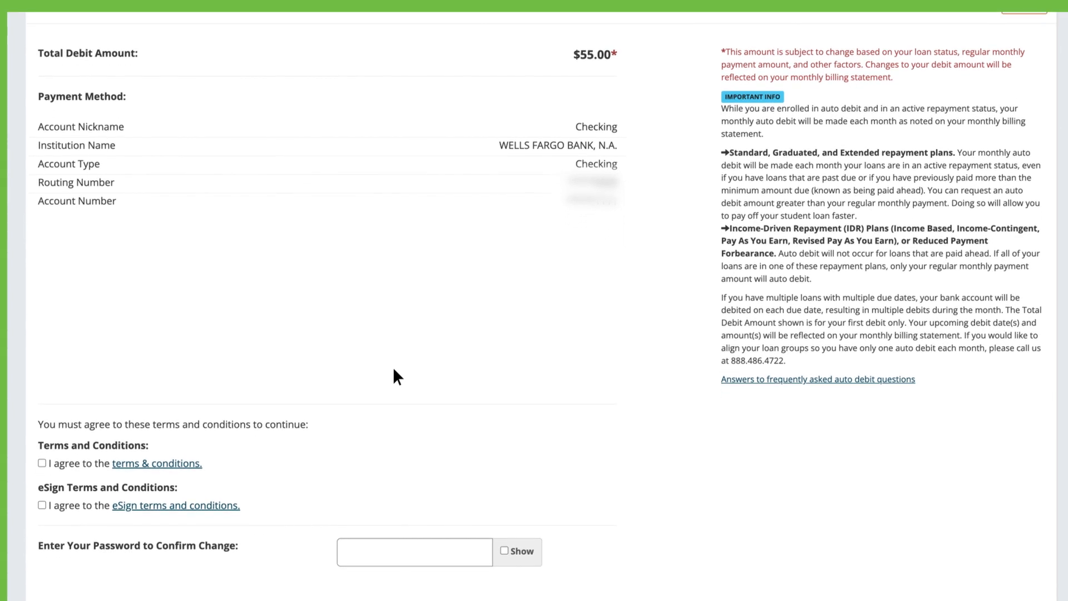
scroll("down", 3)
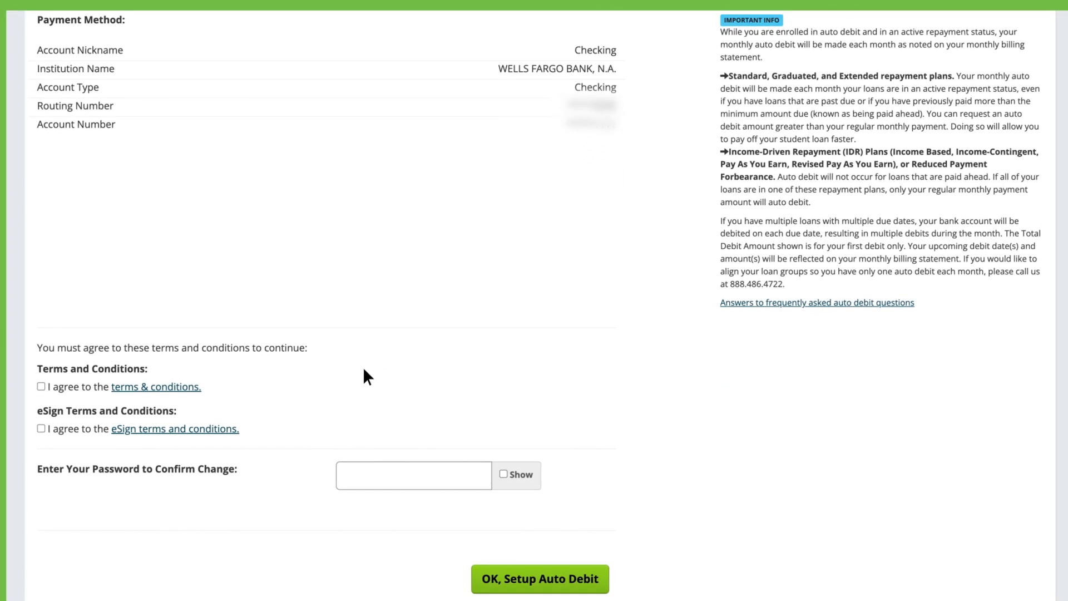
left_click(40, 385)
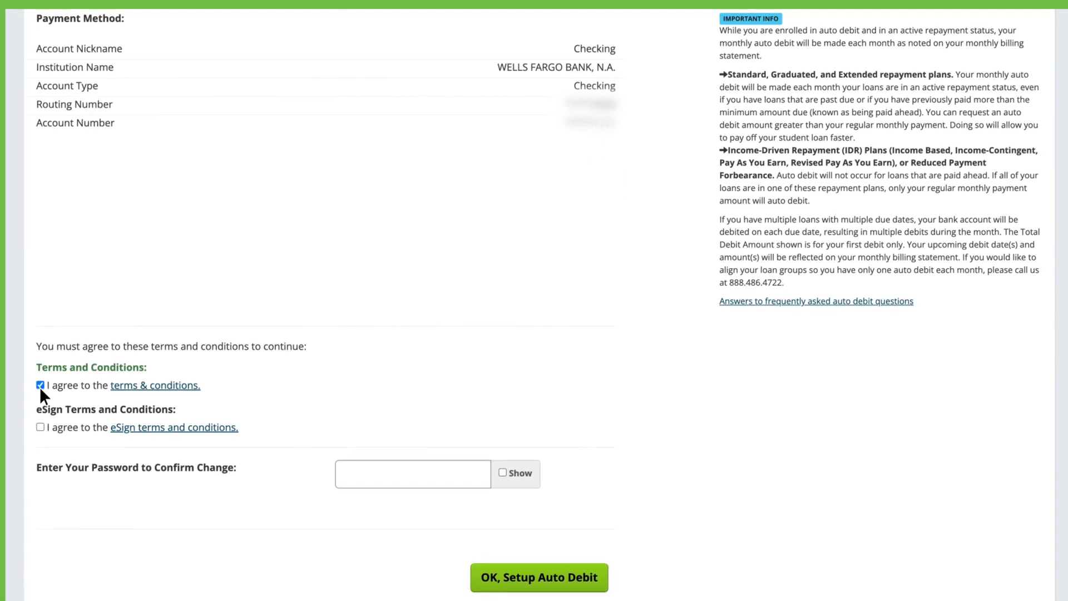
left_click(37, 426)
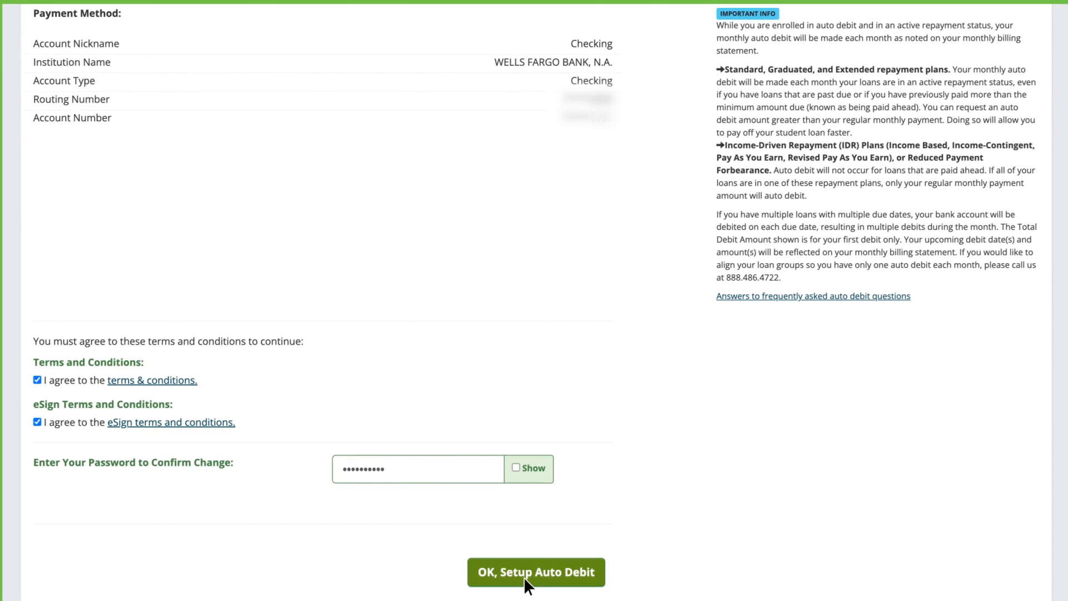
left_click(535, 572)
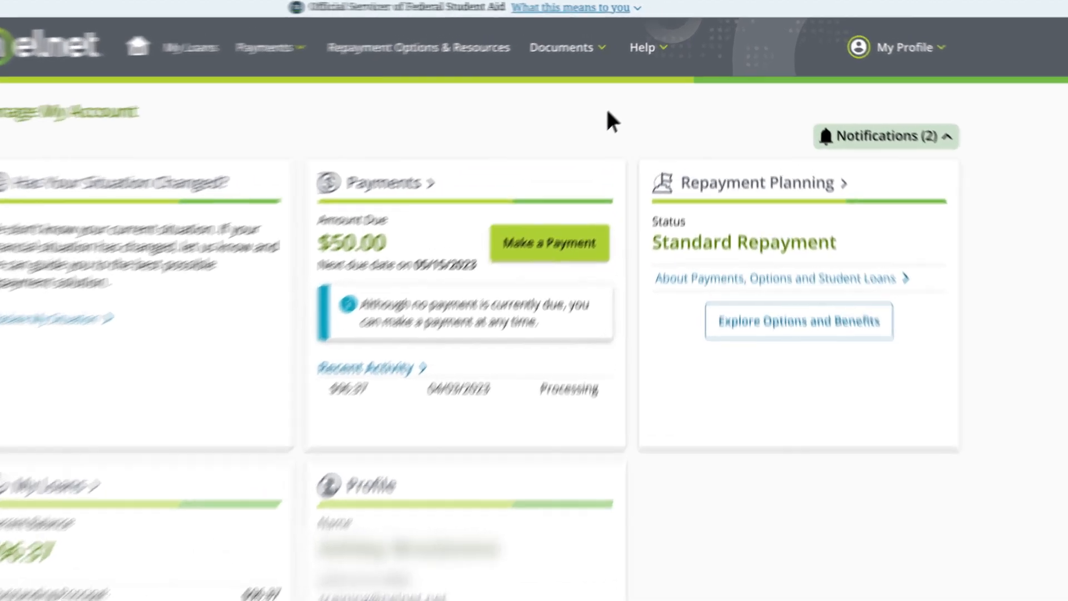
- Show the Documents menu listing uploads, statements, payment schedule, tax info and forms
left_click(561, 47)
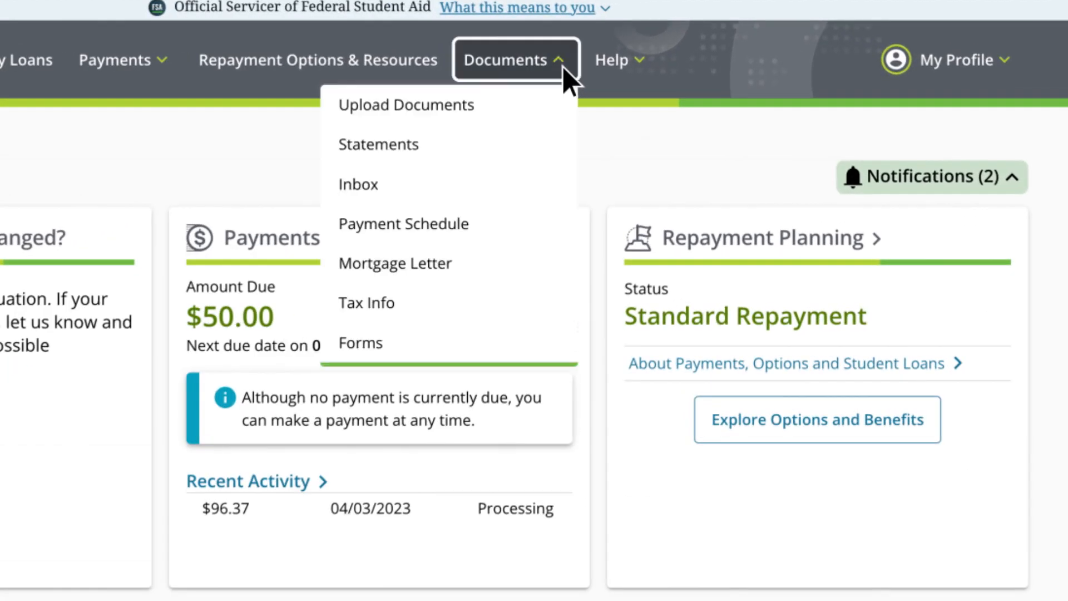
mouse_move(500, 120)
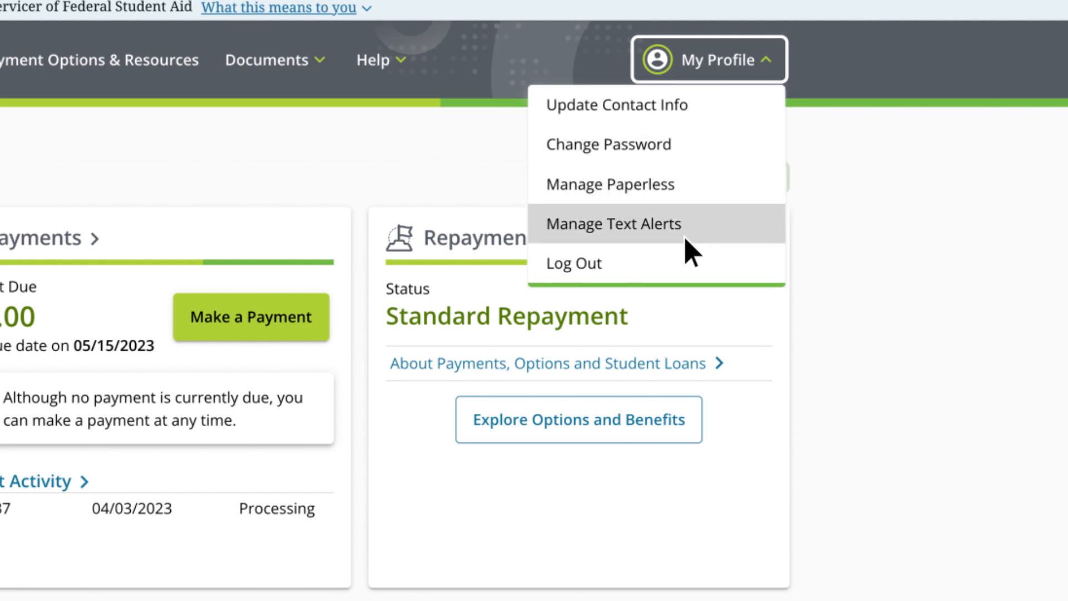
mouse_move(767, 69)
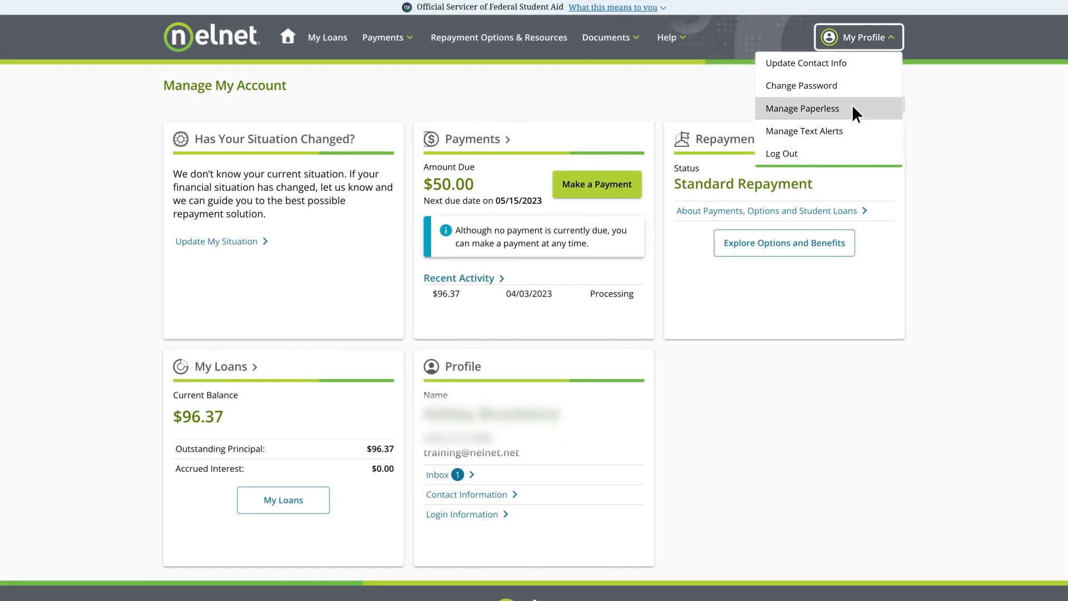
- Go to Manage Paperless from the My Profile menu to see eStatements sign-up
left_click(802, 109)
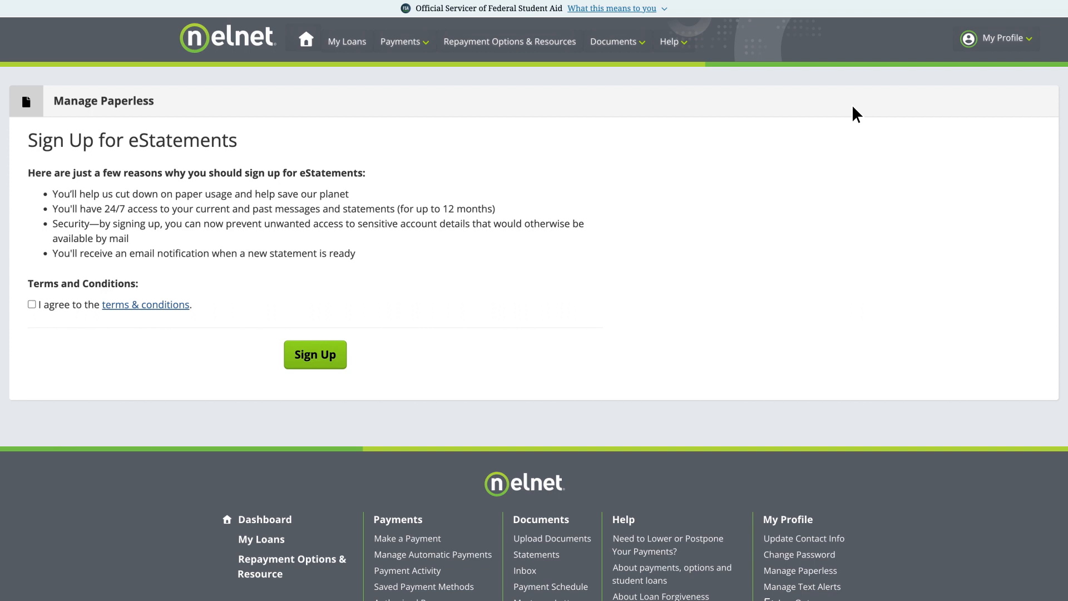
mouse_move(344, 235)
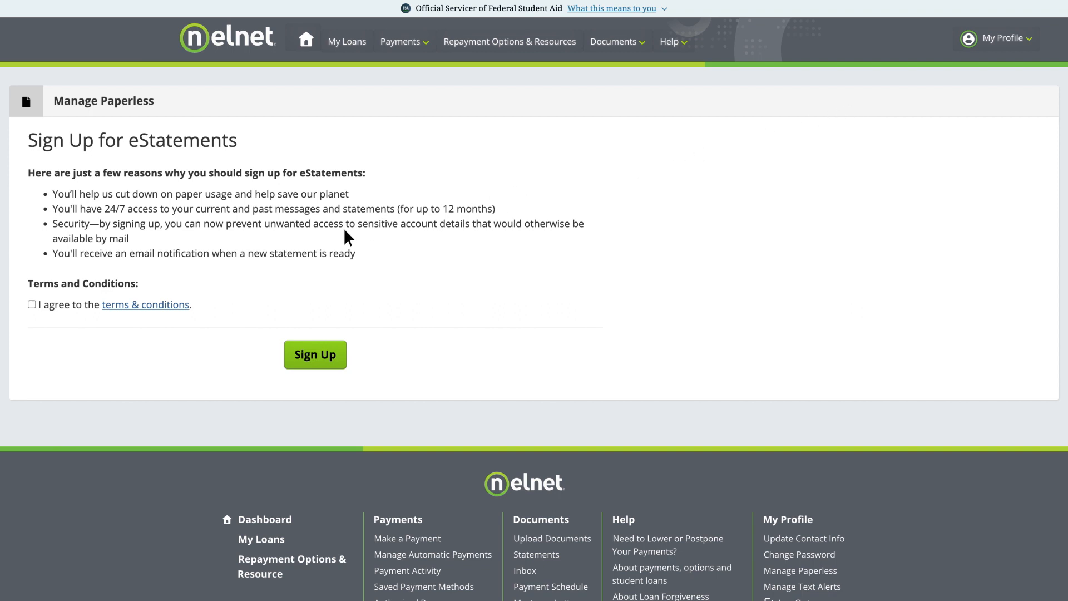
- Agree to the eStatements terms and sign up for paperless, returning to the dashboard
left_click(31, 304)
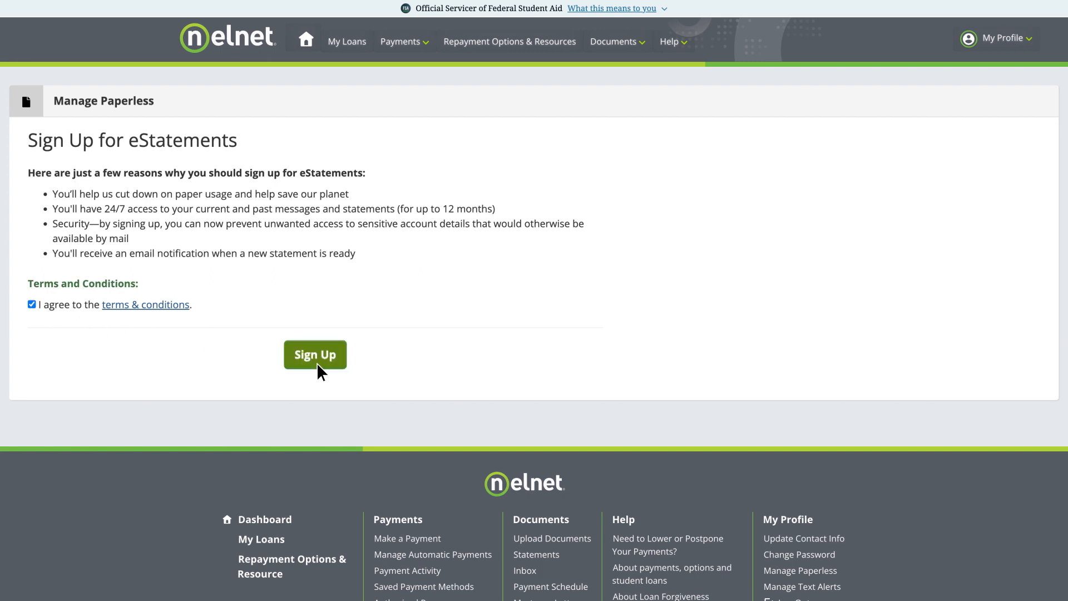
left_click(315, 355)
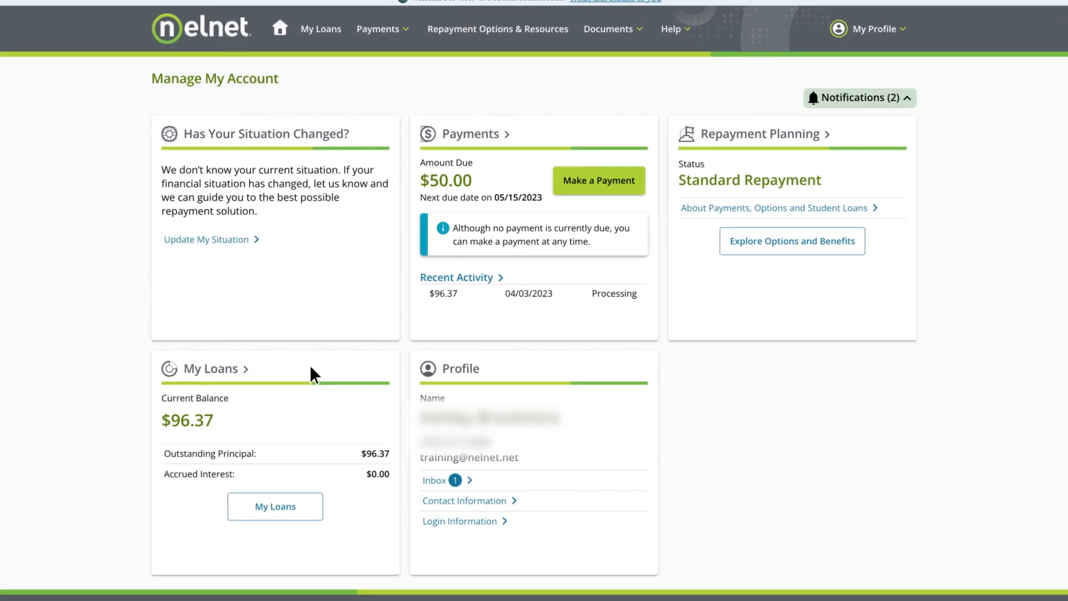